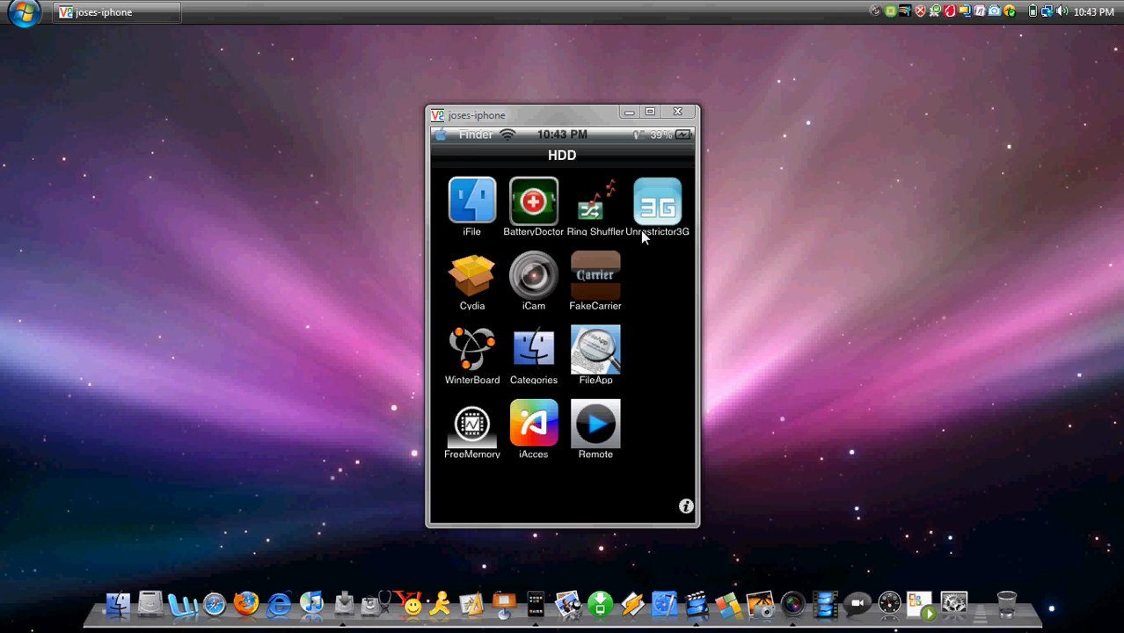
# - Launch Cydia from the HDD folder and let the source refresh finish with errors
pyautogui.click(658, 202)
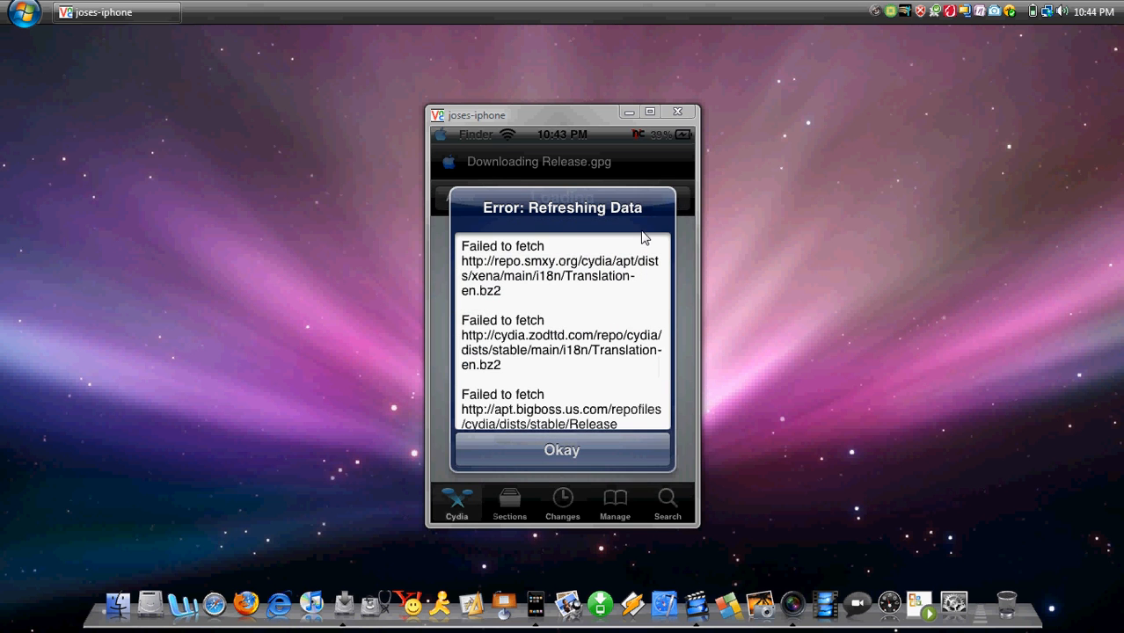
# - Dismiss the 'Error: Refreshing Data' alert to reach Cydia's home page
pyautogui.click(563, 450)
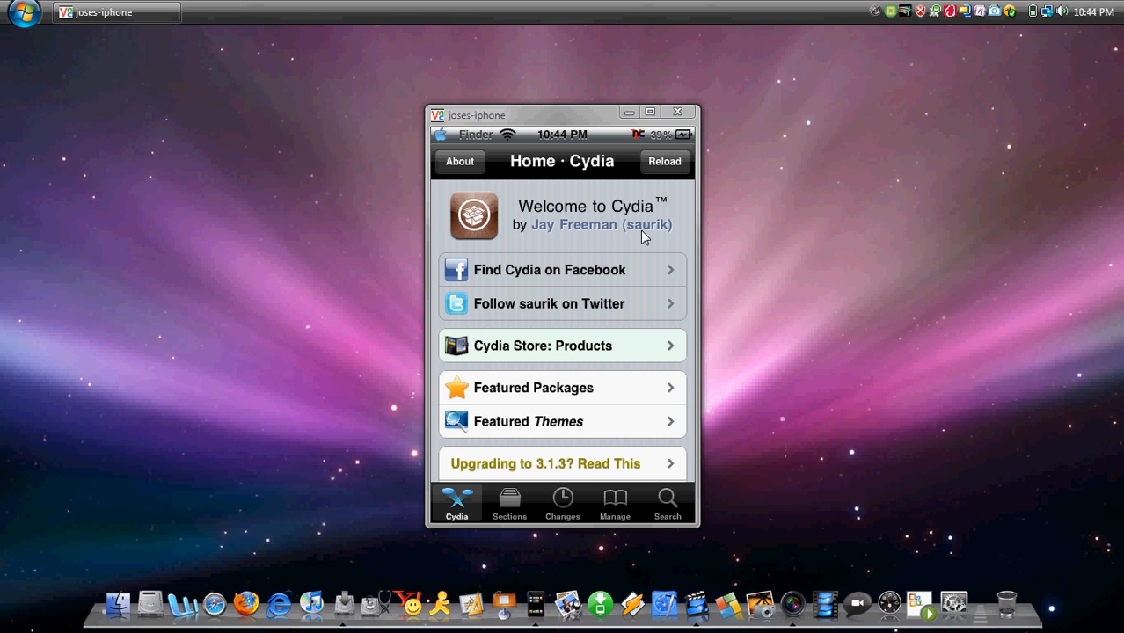
# - View the repository list under Manage > Sources, then go to package Search
pyautogui.click(614, 503)
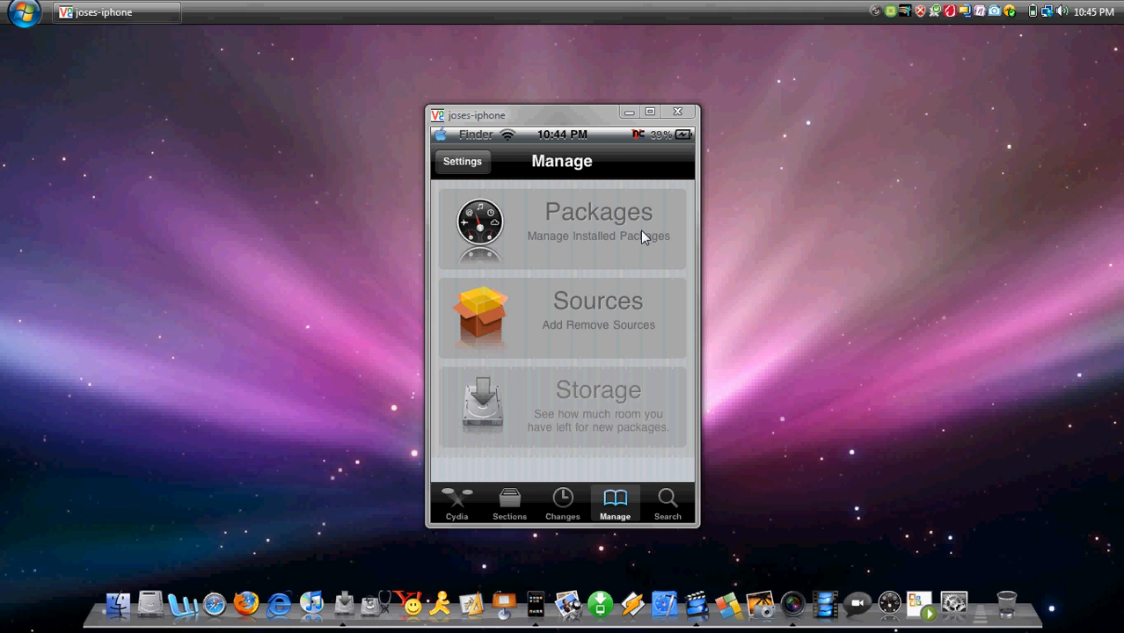
pyautogui.click(563, 318)
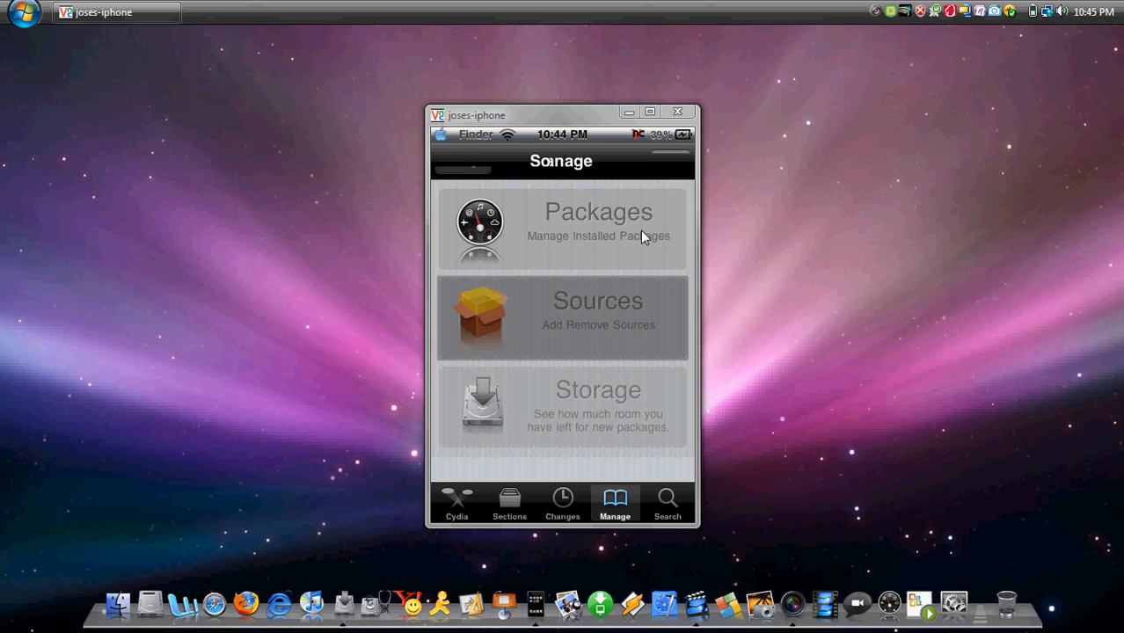
pyautogui.click(562, 319)
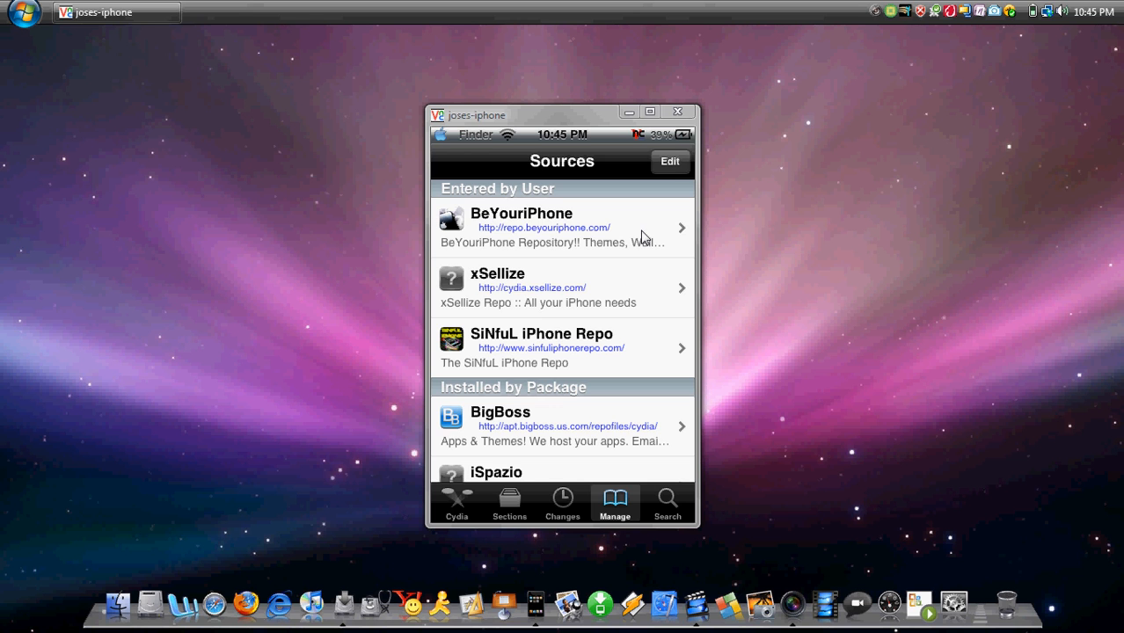
pyautogui.click(668, 501)
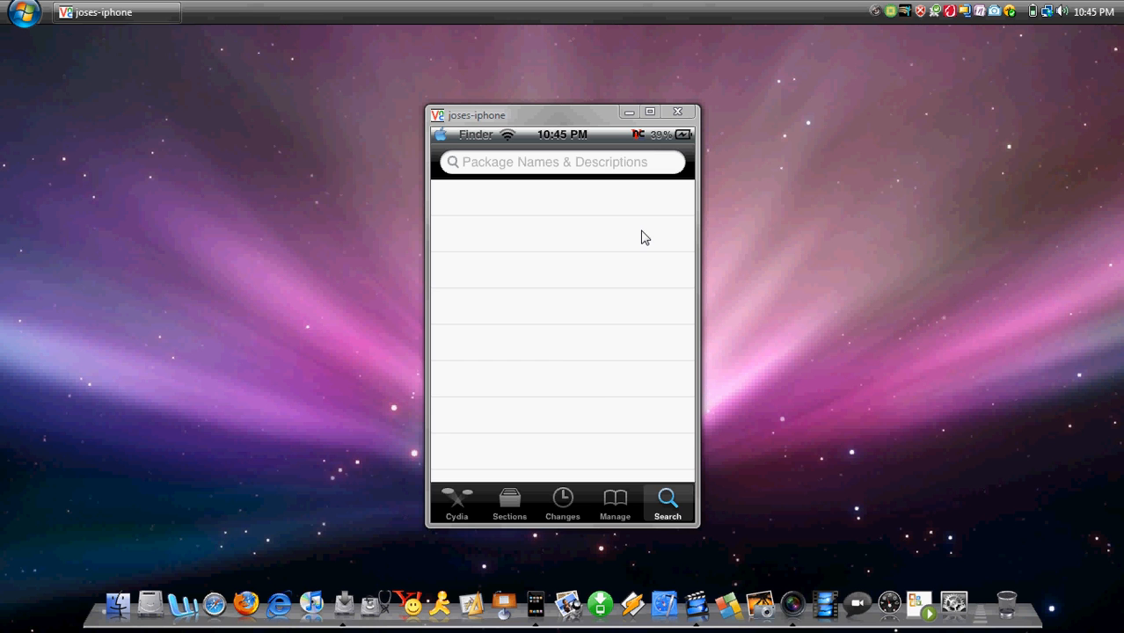
# - Search Cydia for 'iacces' and scroll down to the iAcces 4 English results
pyautogui.click(562, 162)
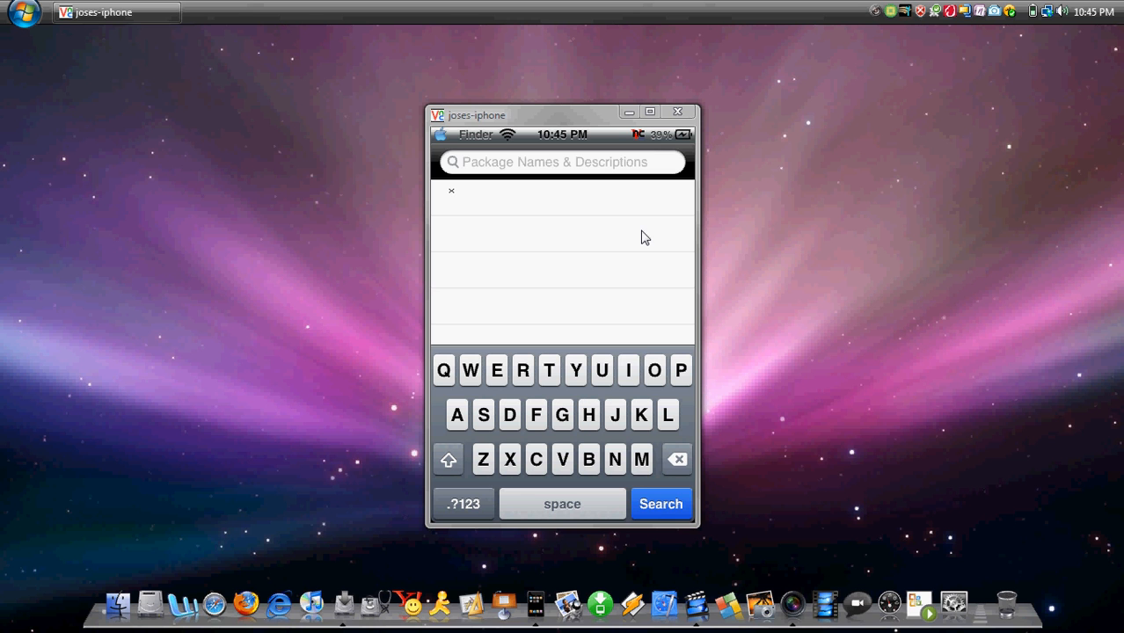
pyautogui.click(628, 370)
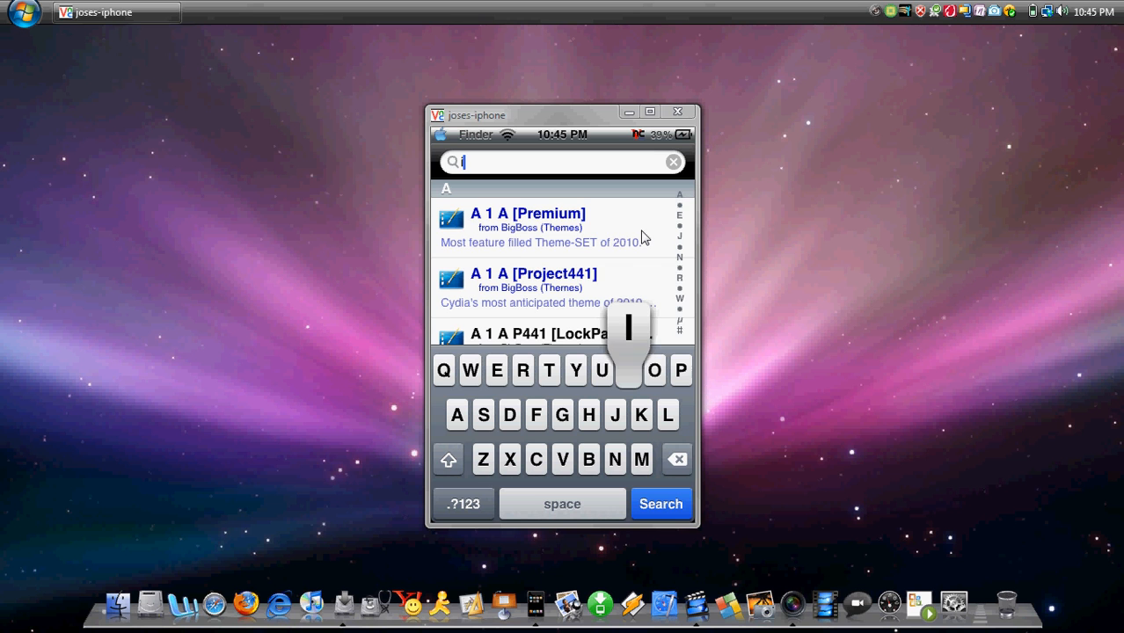
pyautogui.write('acces')
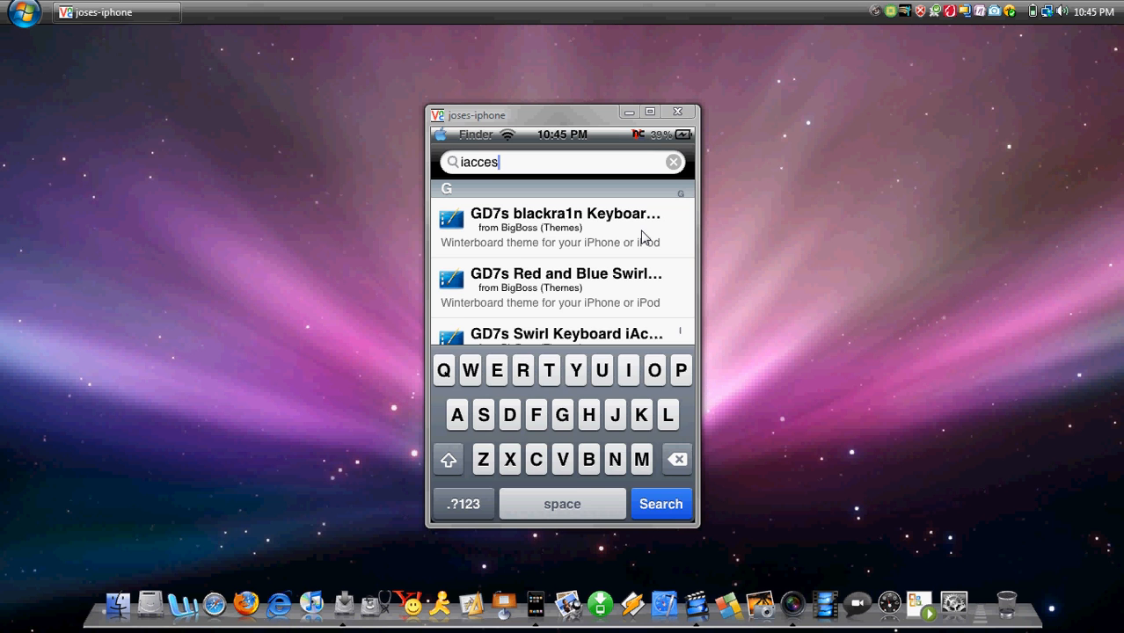
pyautogui.click(660, 504)
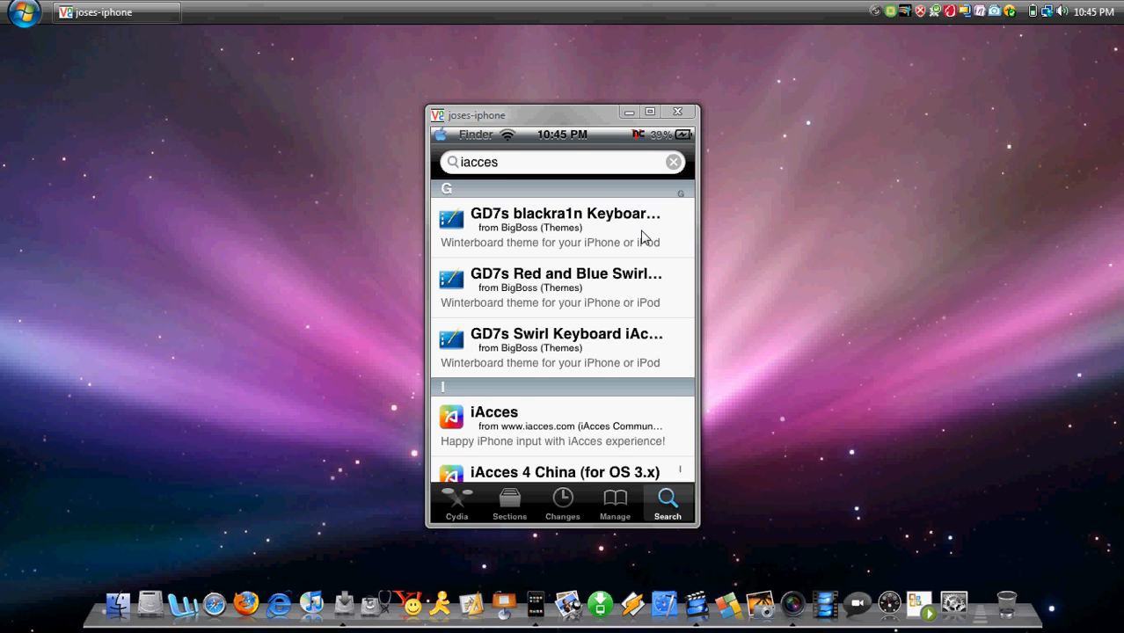
pyautogui.scroll(-3)
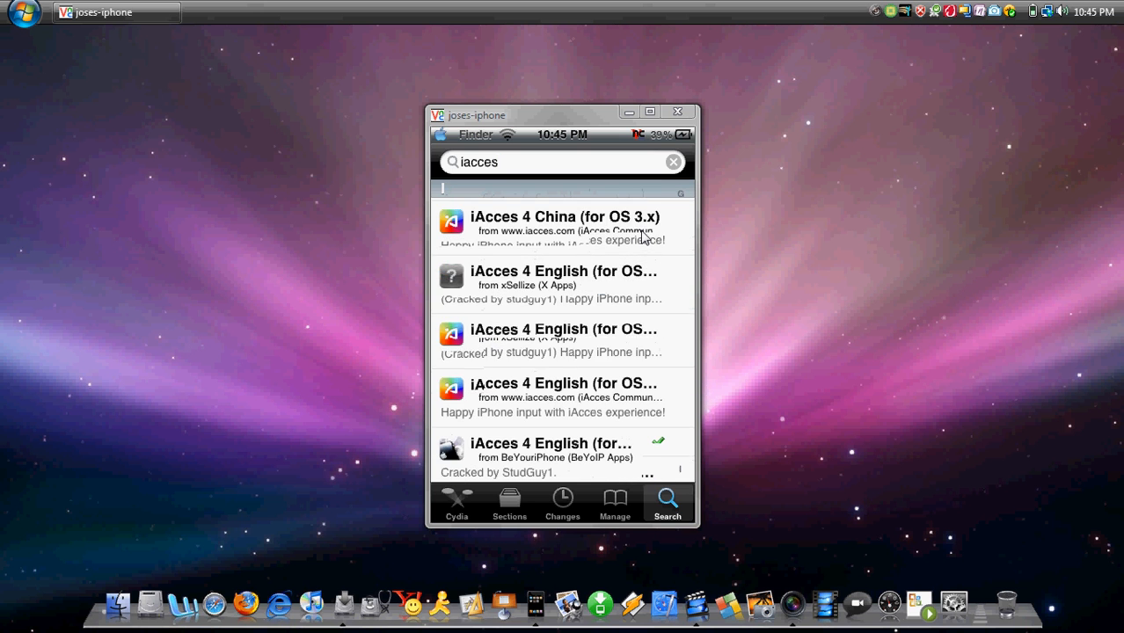
pyautogui.scroll(-3)
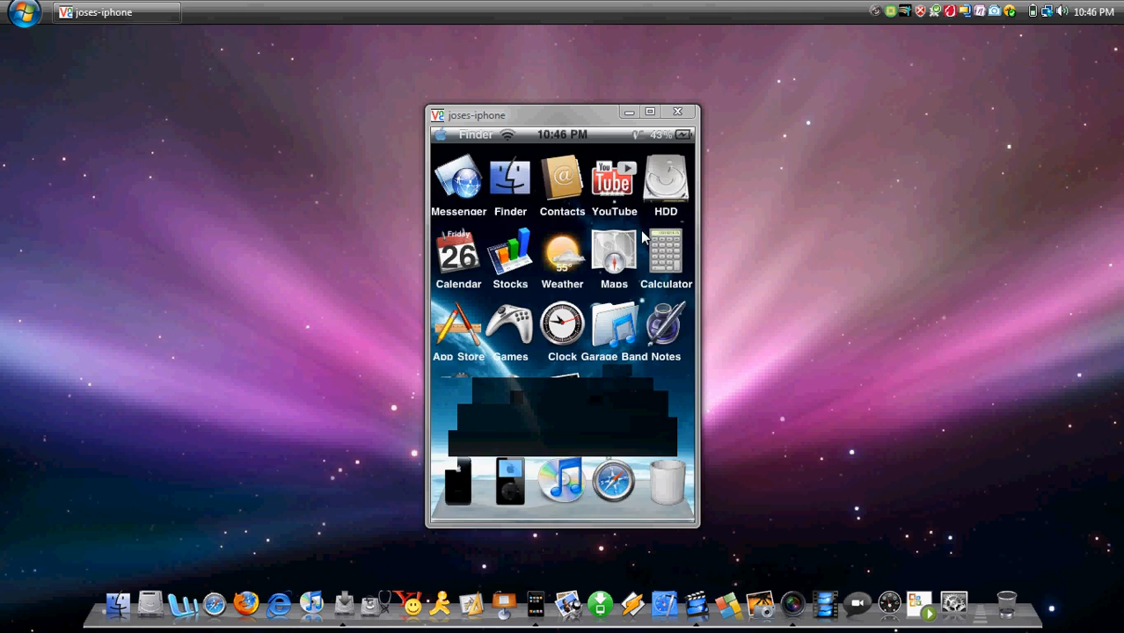
pyautogui.click(666, 174)
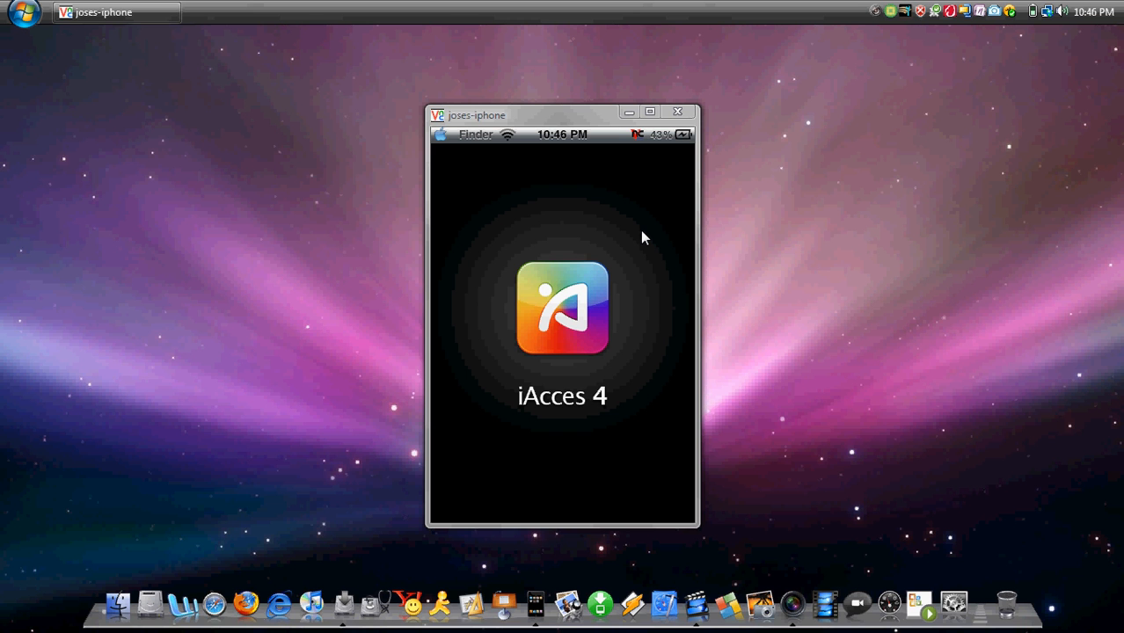
pyautogui.click(562, 308)
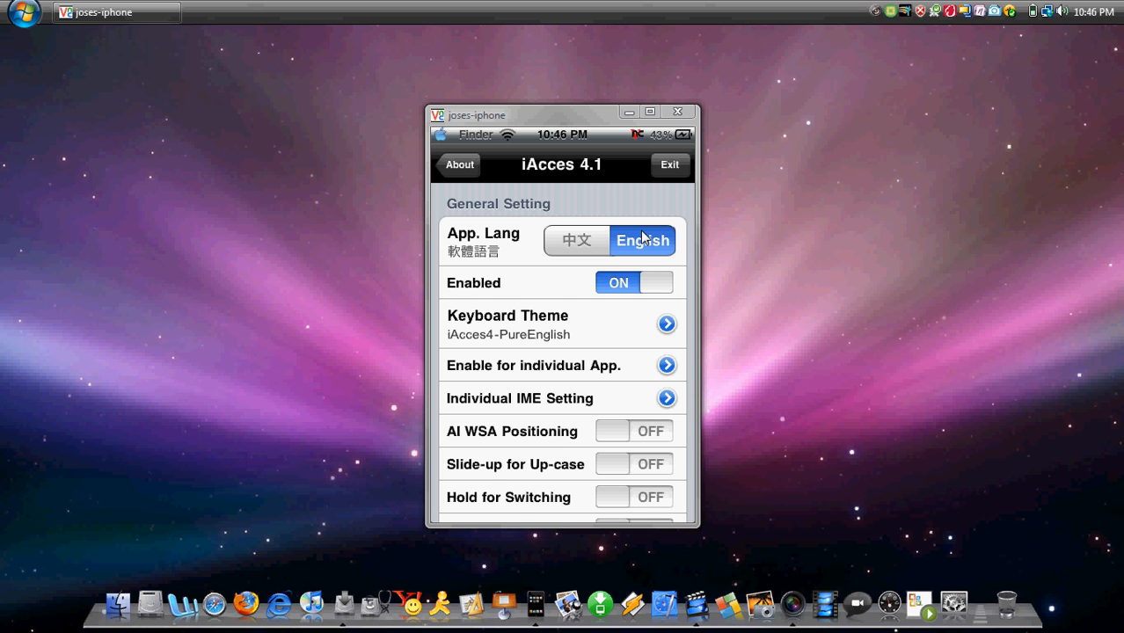
pyautogui.scroll(-3)
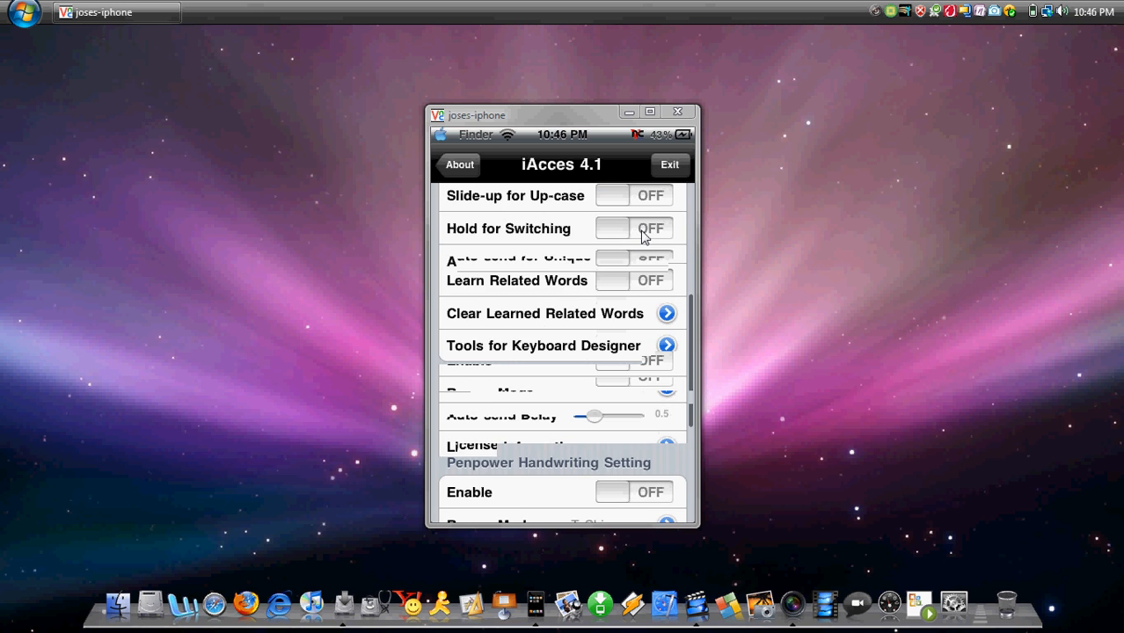
pyautogui.scroll(-3)
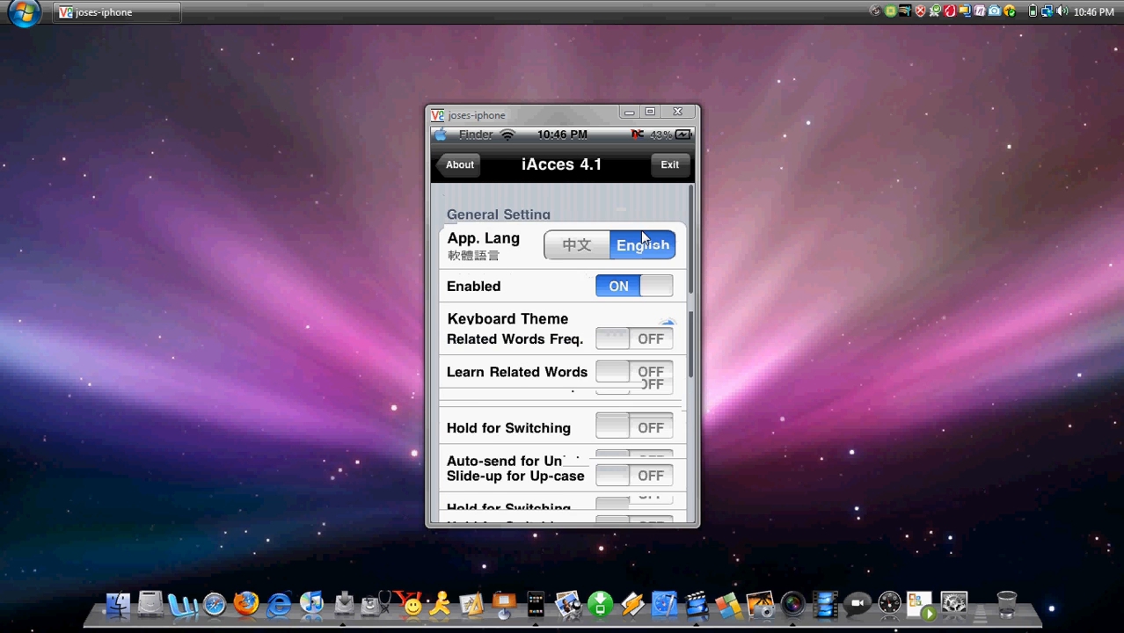
pyautogui.click(669, 165)
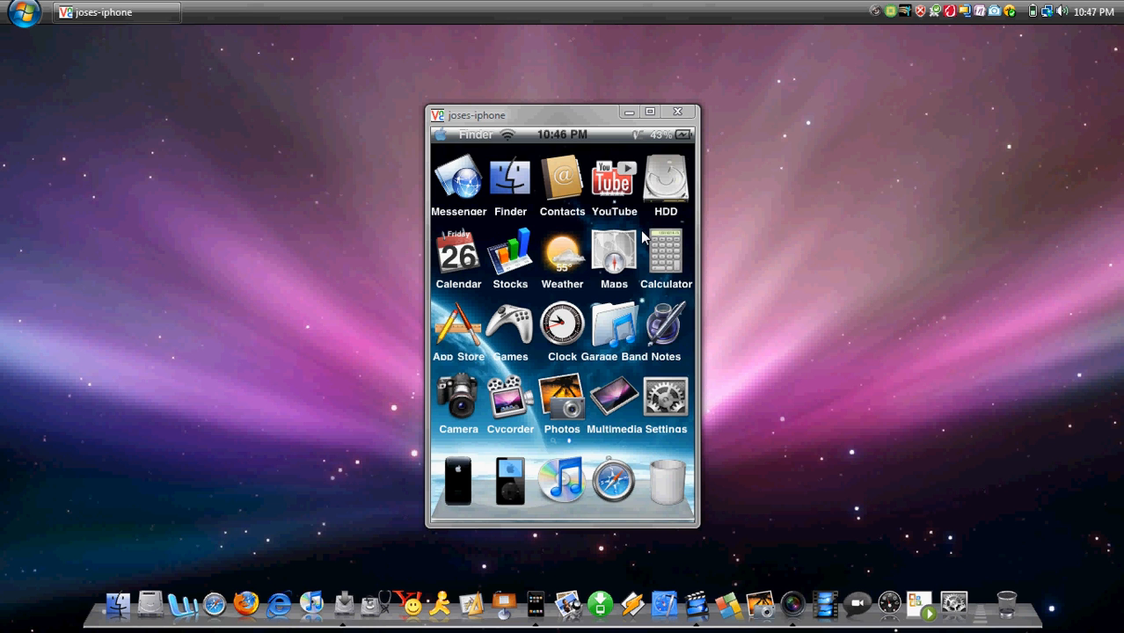
# - Reopen Cydia from the HDD folder and start typing 'iac' in package search
pyautogui.click(666, 181)
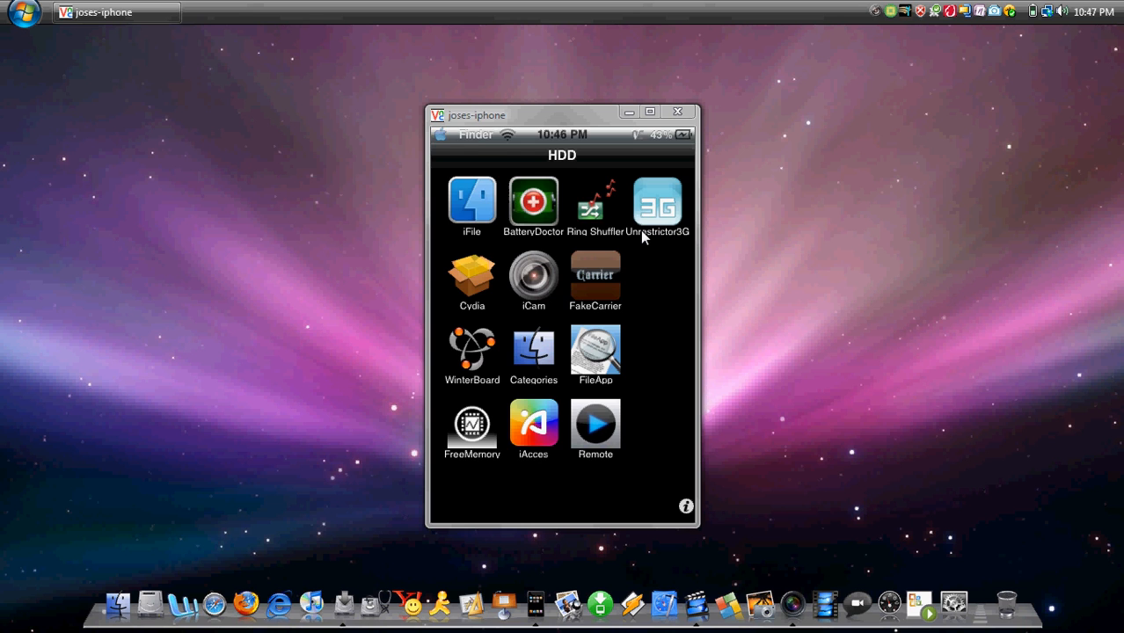
pyautogui.click(657, 200)
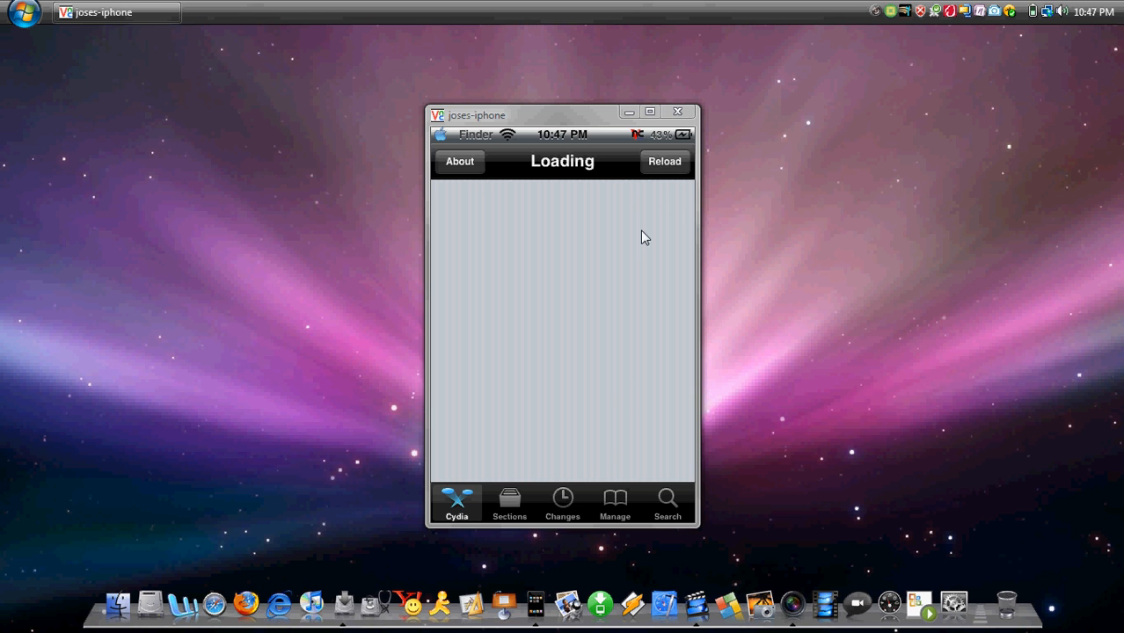
pyautogui.click(664, 161)
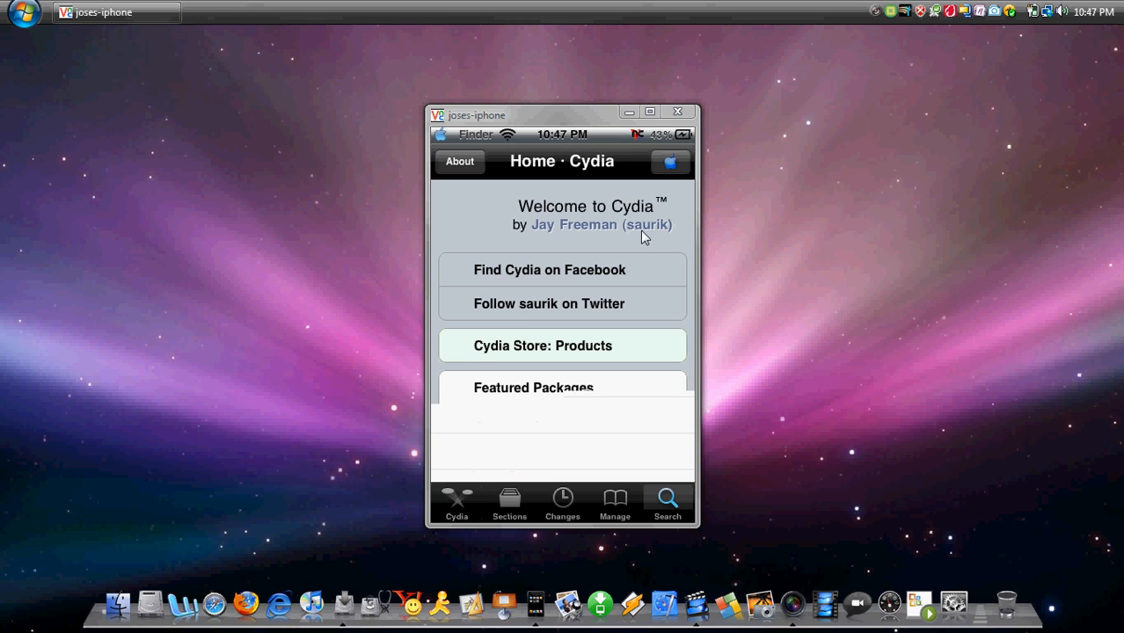
pyautogui.click(667, 500)
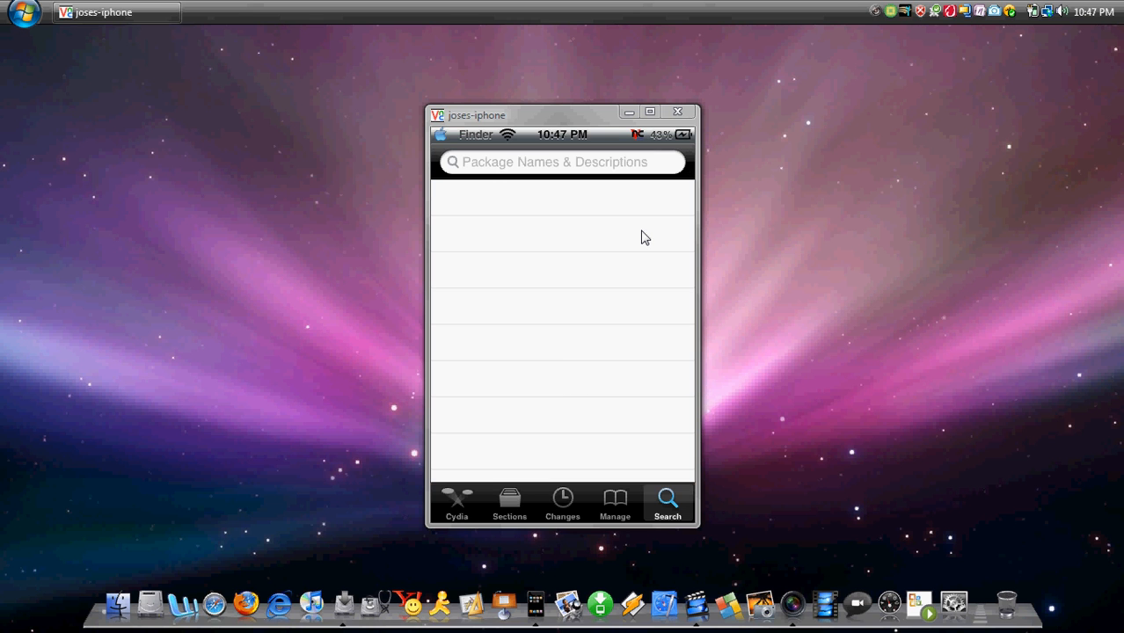
pyautogui.click(562, 162)
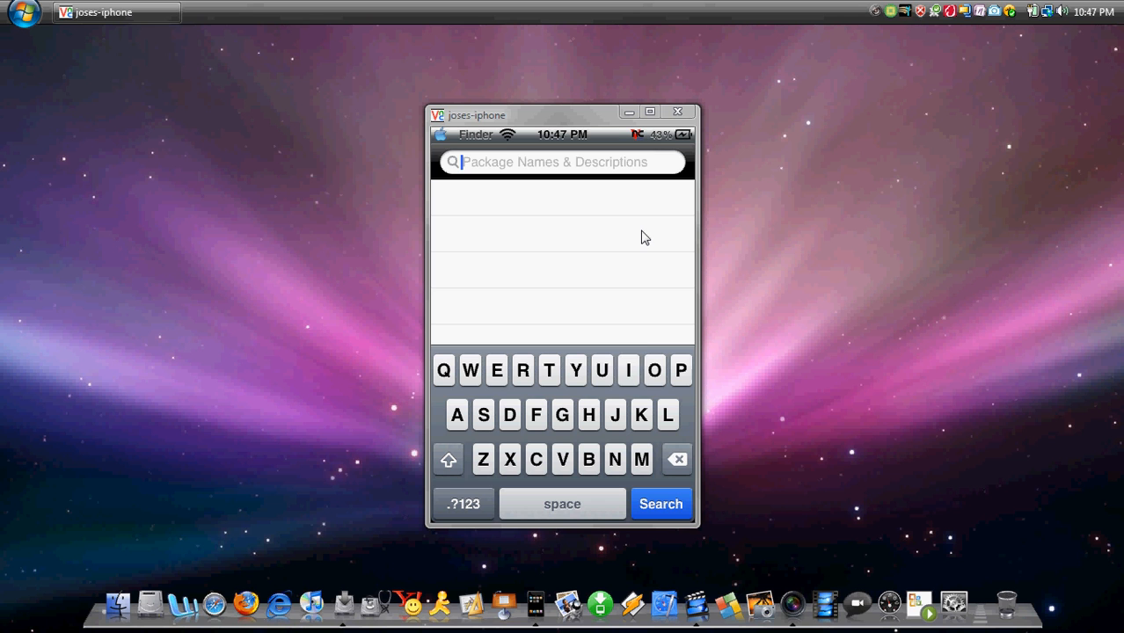
pyautogui.click(628, 370)
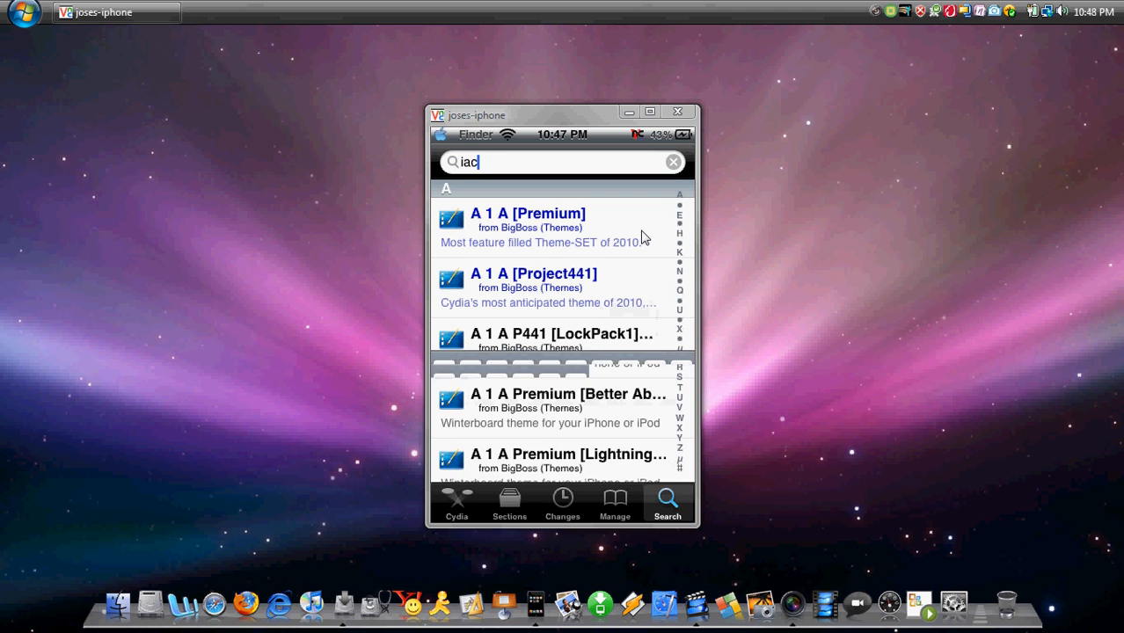
# - Finish the 'iacces' search and scroll results, confirming iAcces's Source and iAccess MacBook Air are installed
pyautogui.write('ces')
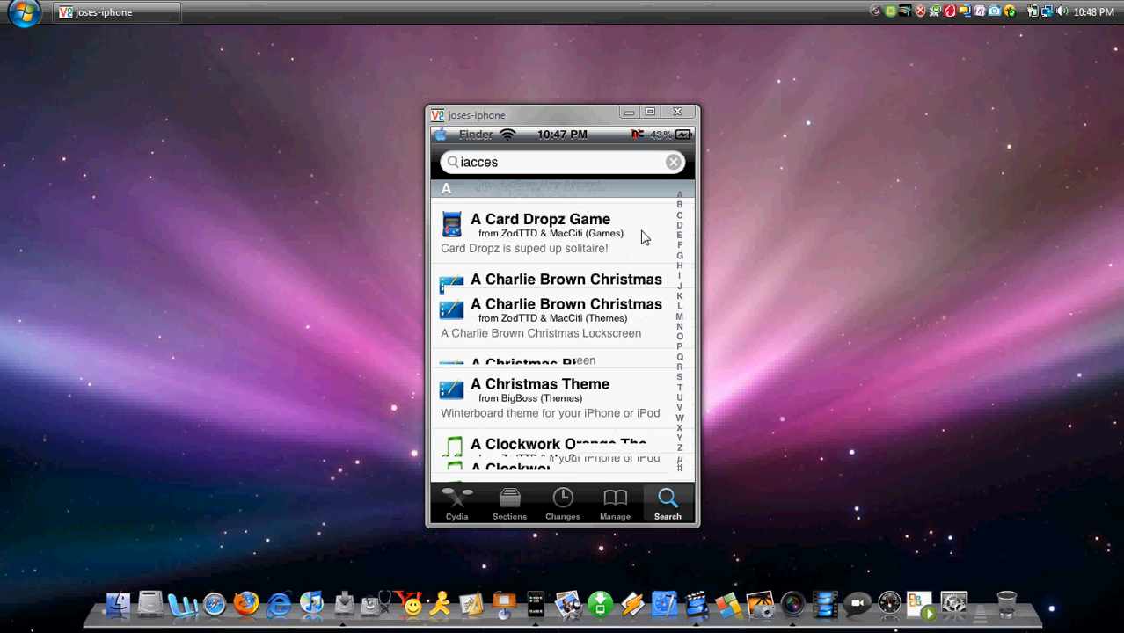
pyautogui.scroll(3)
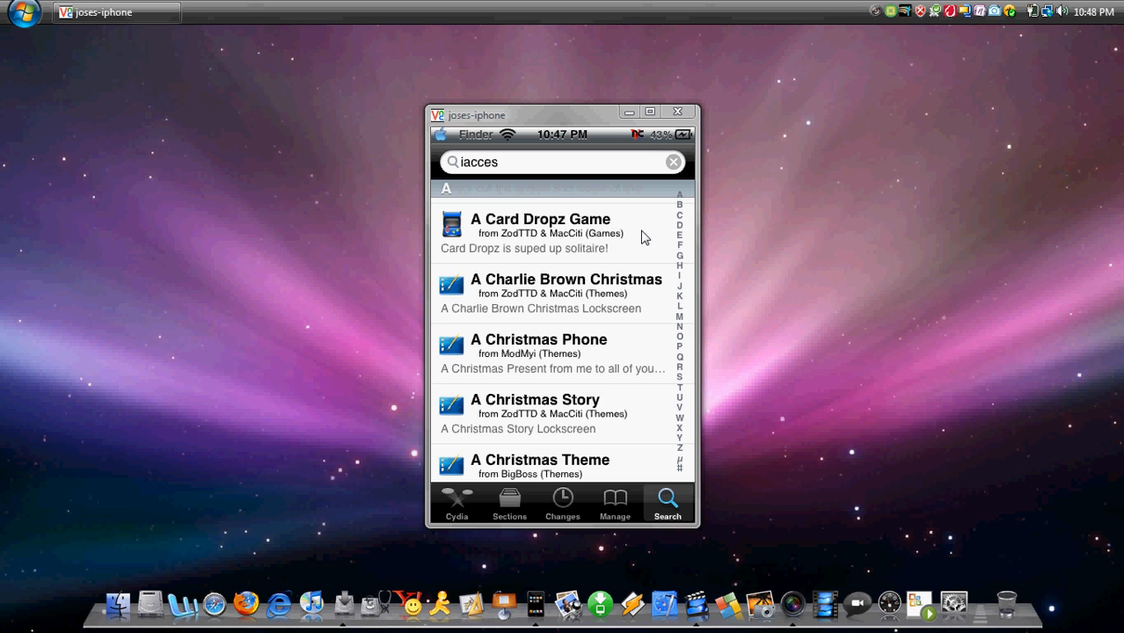
pyautogui.scroll(-3)
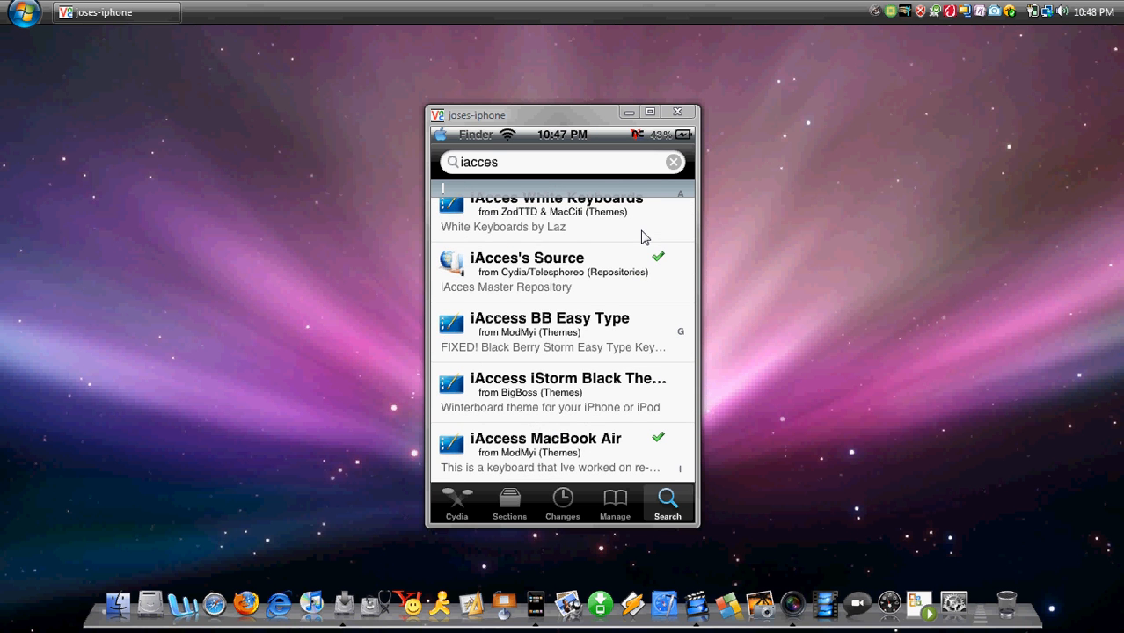
pyautogui.scroll(-3)
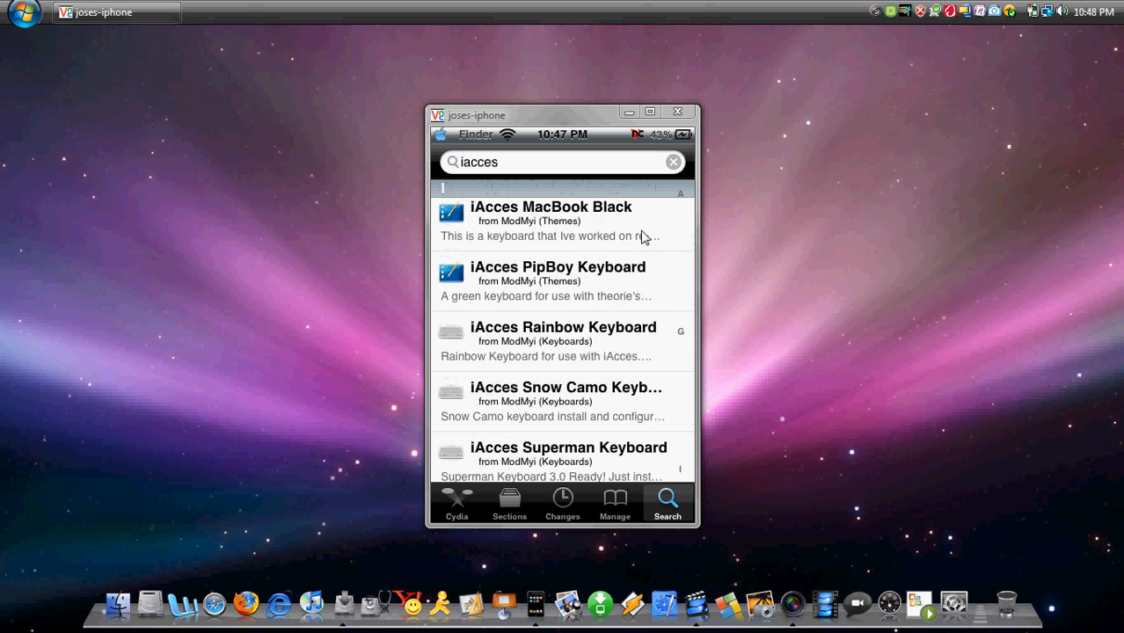
pyautogui.scroll(3)
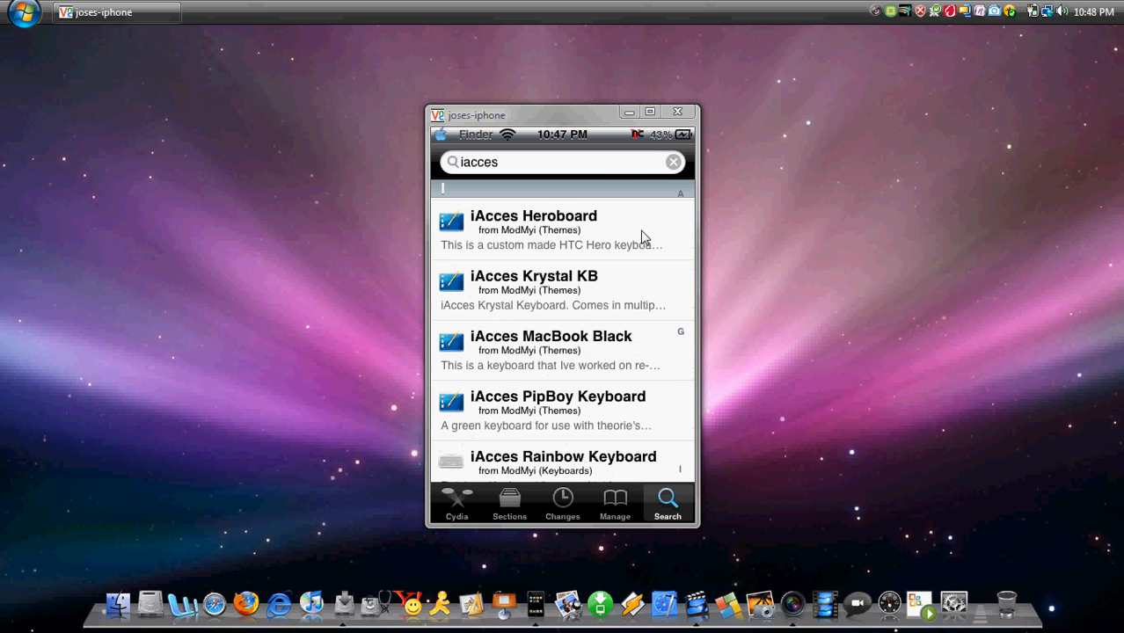
pyautogui.scroll(3)
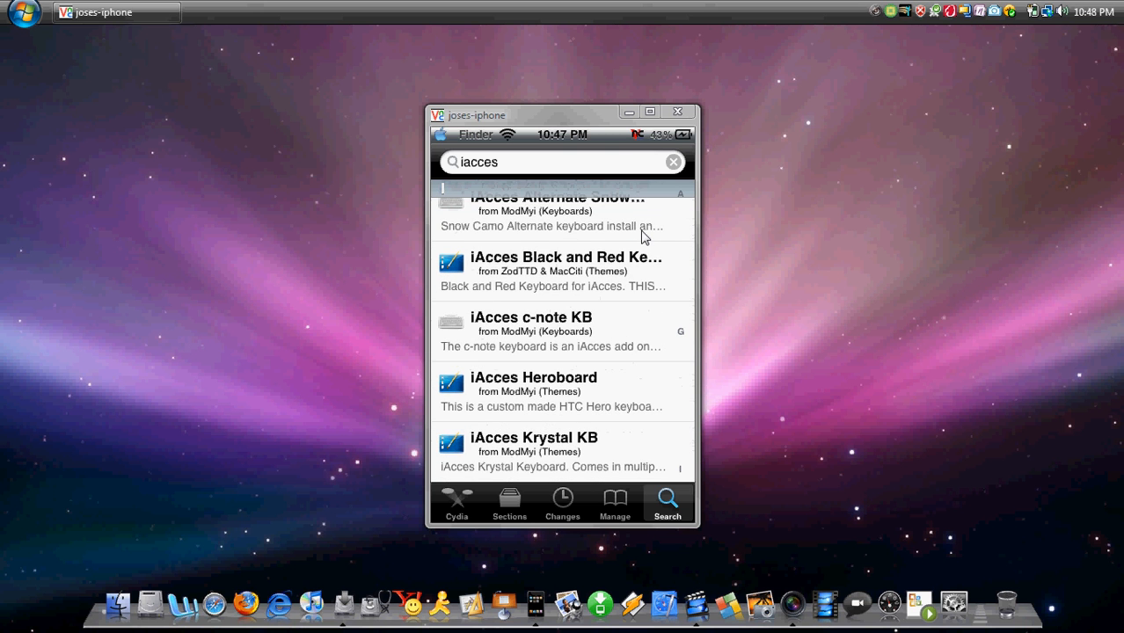
pyautogui.scroll(3)
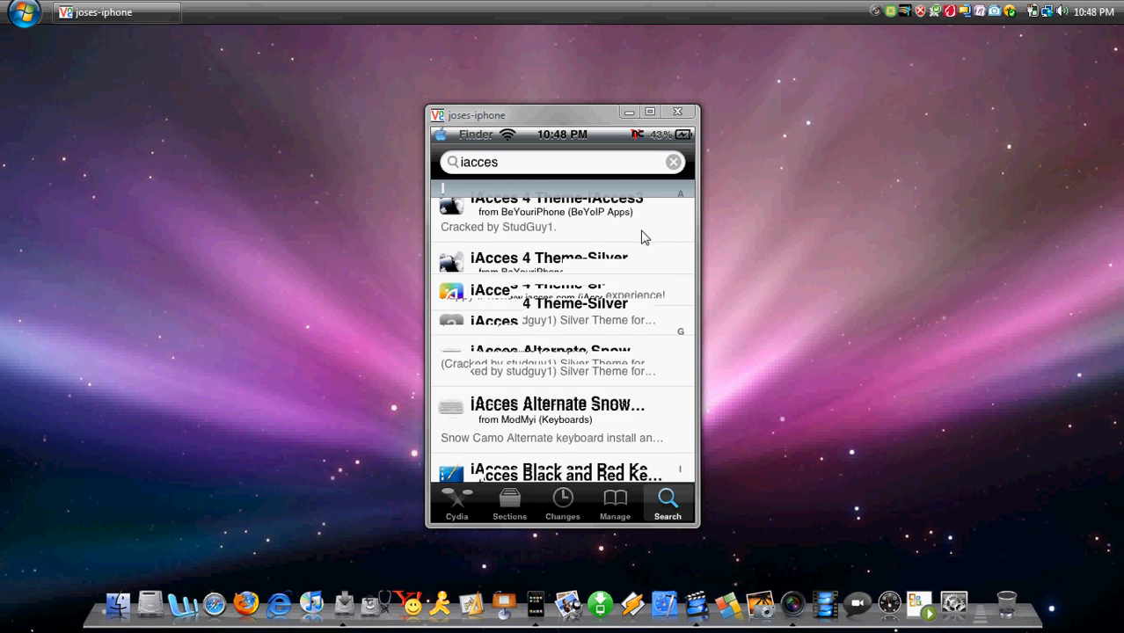
pyautogui.scroll(-3)
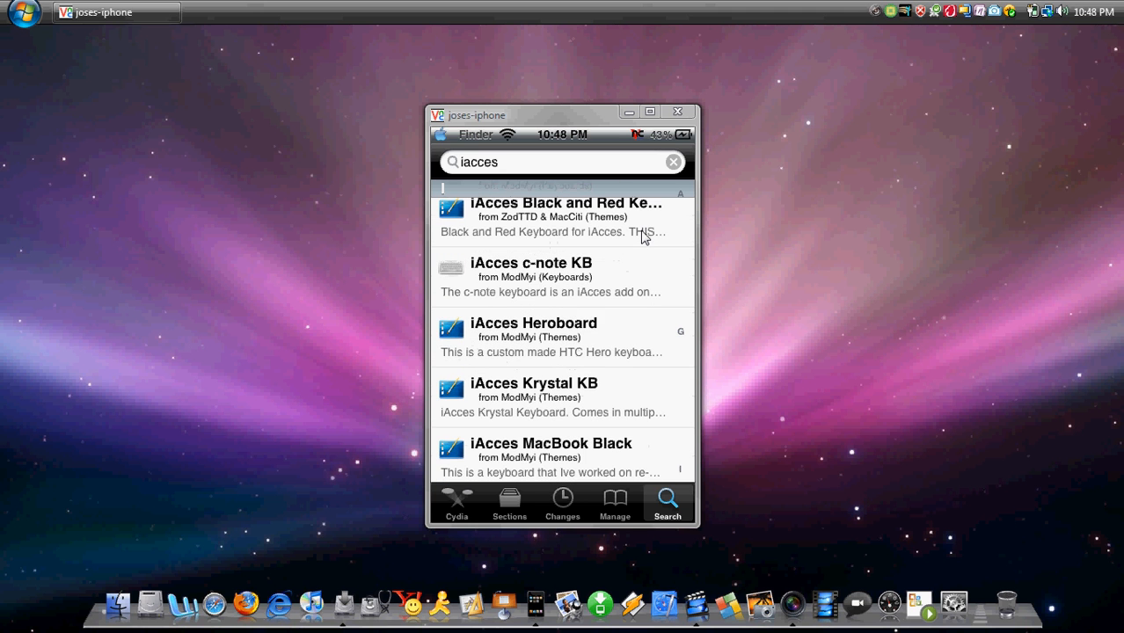
pyautogui.scroll(-3)
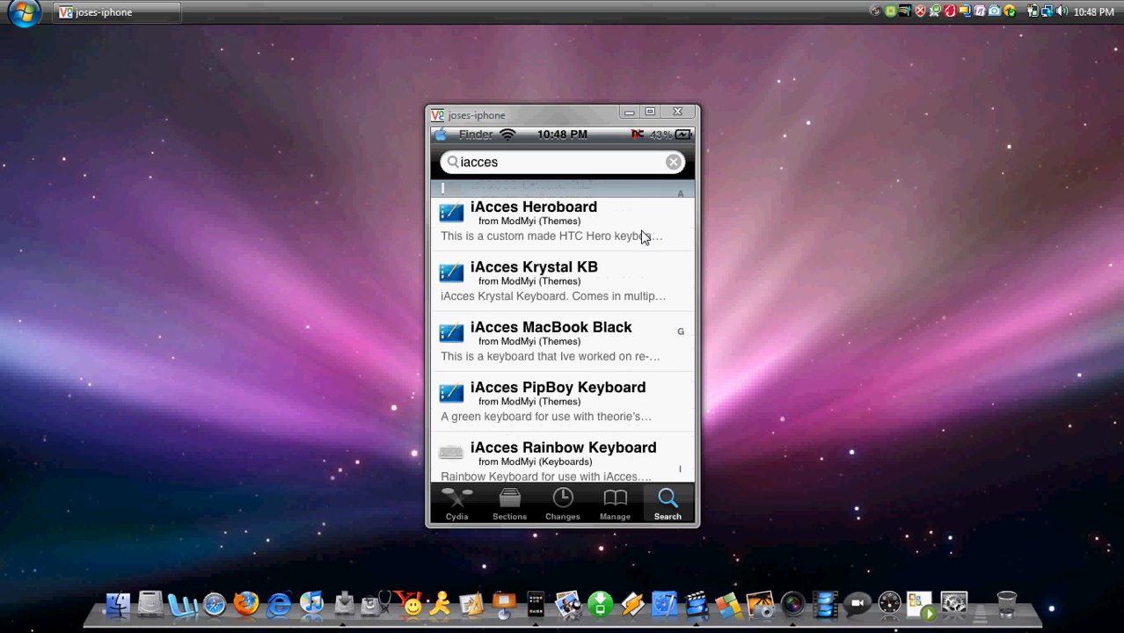
pyautogui.scroll(-3)
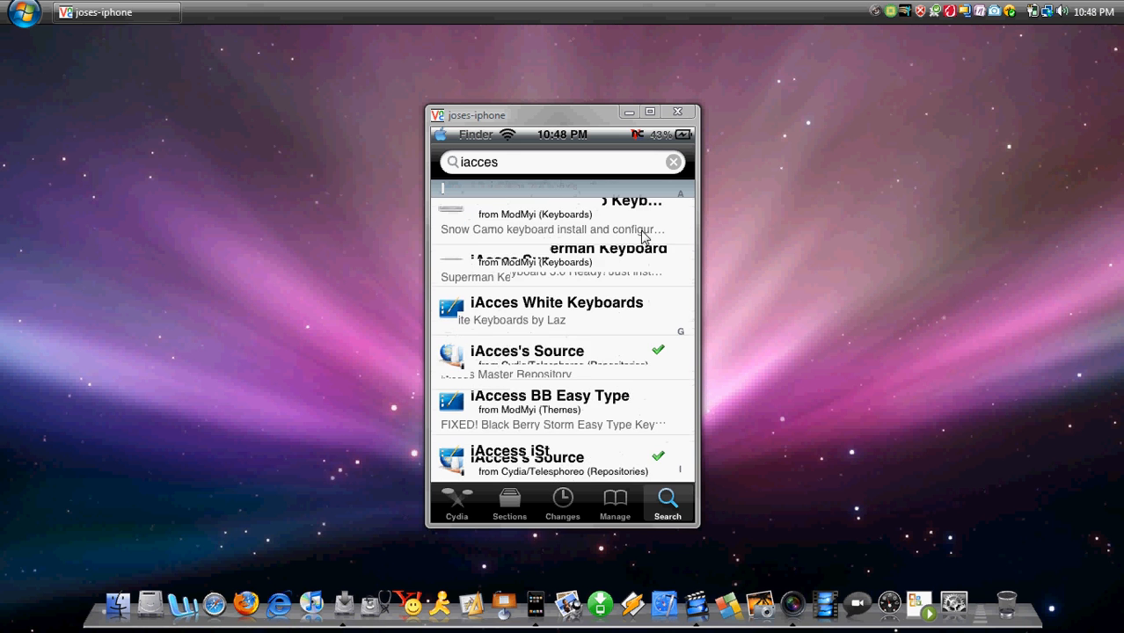
pyautogui.scroll(-3)
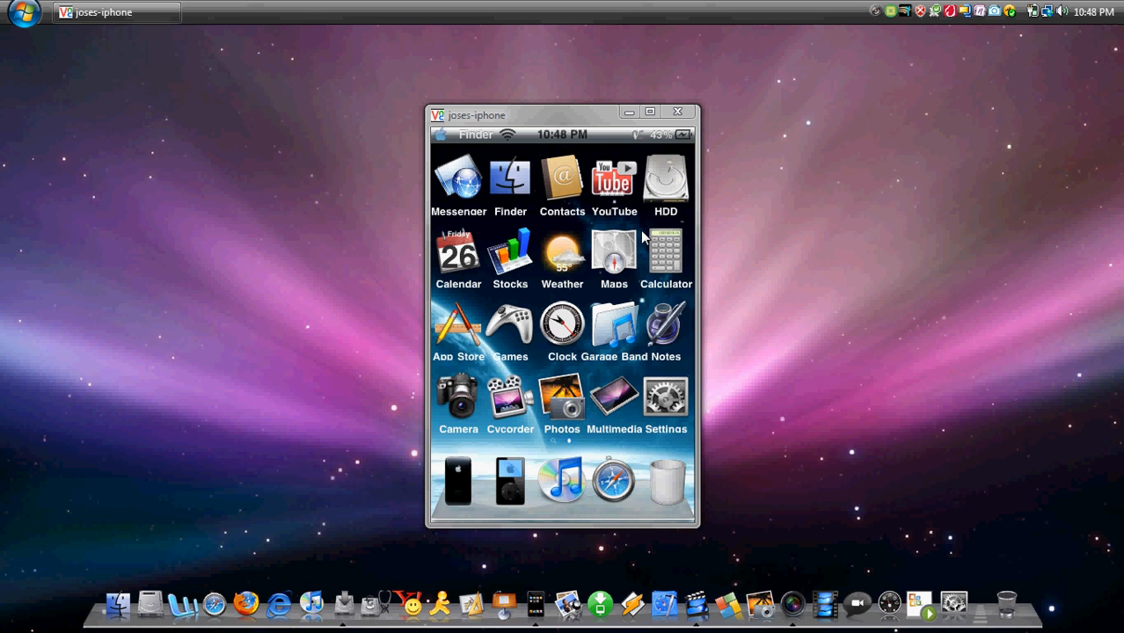
# - Go through the HDD folder to Spotlight search, showing the black MacBook Air-style keyboard
pyautogui.click(666, 176)
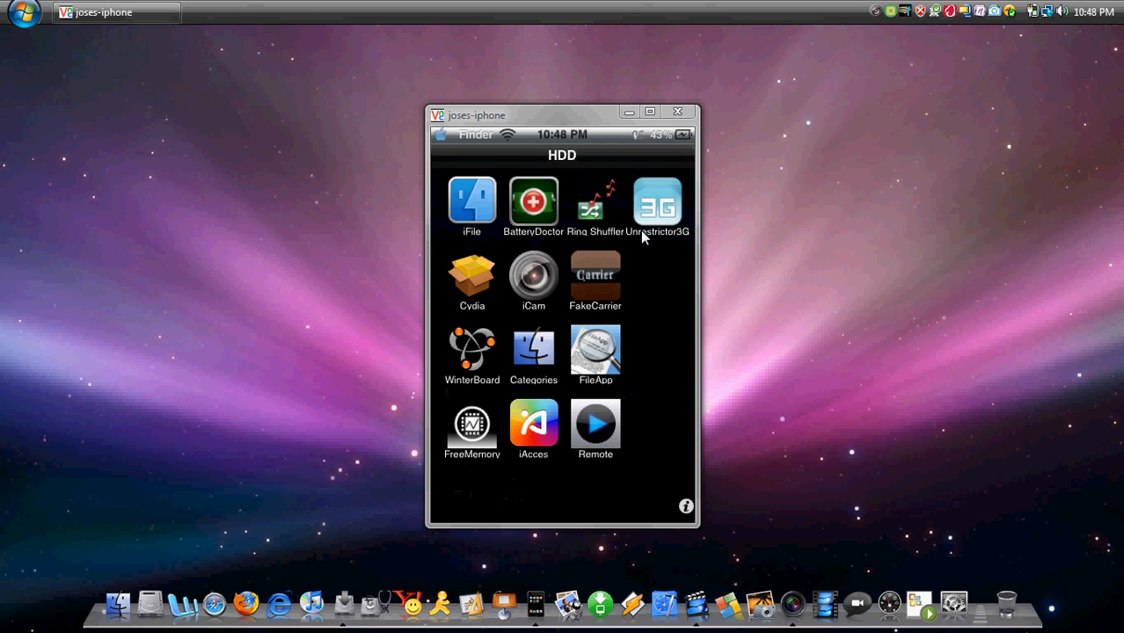
pyautogui.click(658, 200)
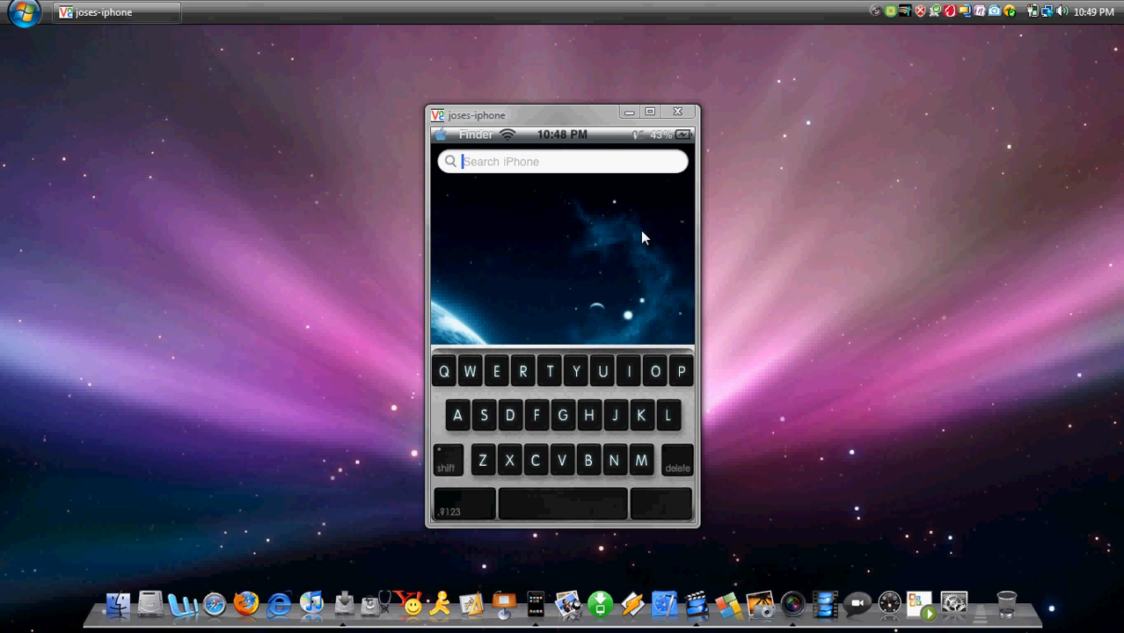
# - Type and clear 'dh', then cycle English, Emoji and MacBook Air keyboards with the globe key
pyautogui.write('dh')
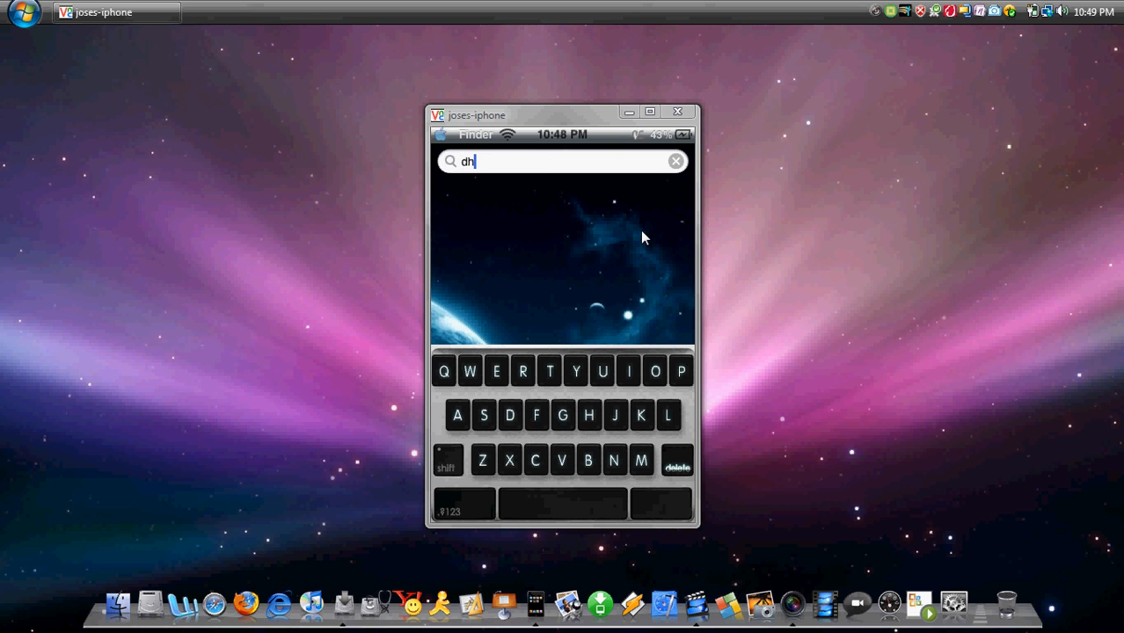
pyautogui.click(675, 161)
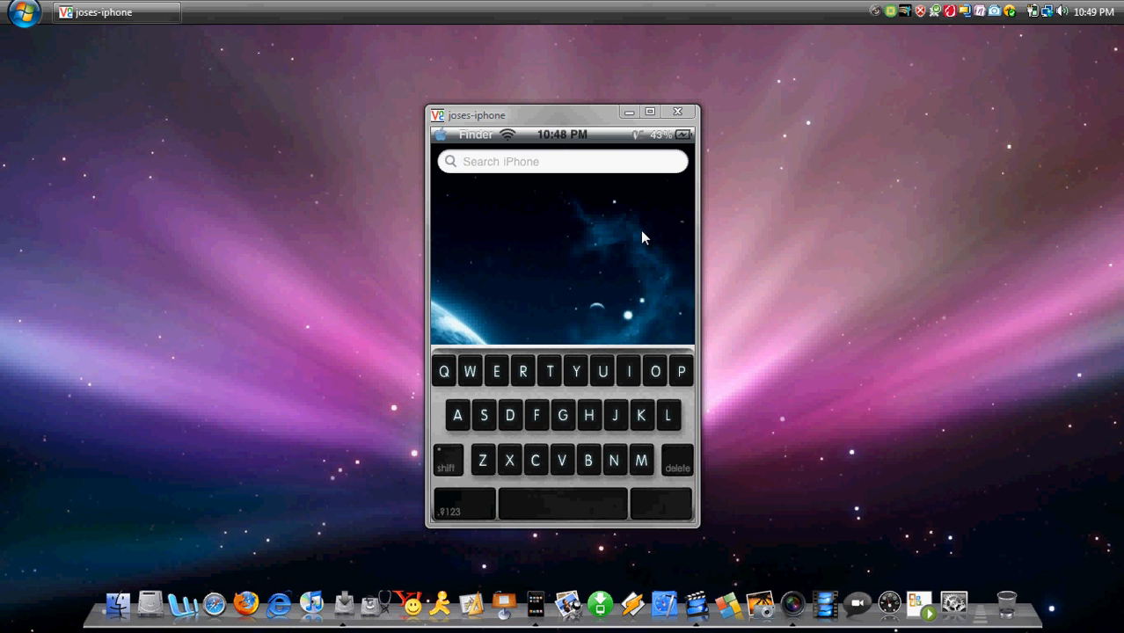
pyautogui.click(450, 507)
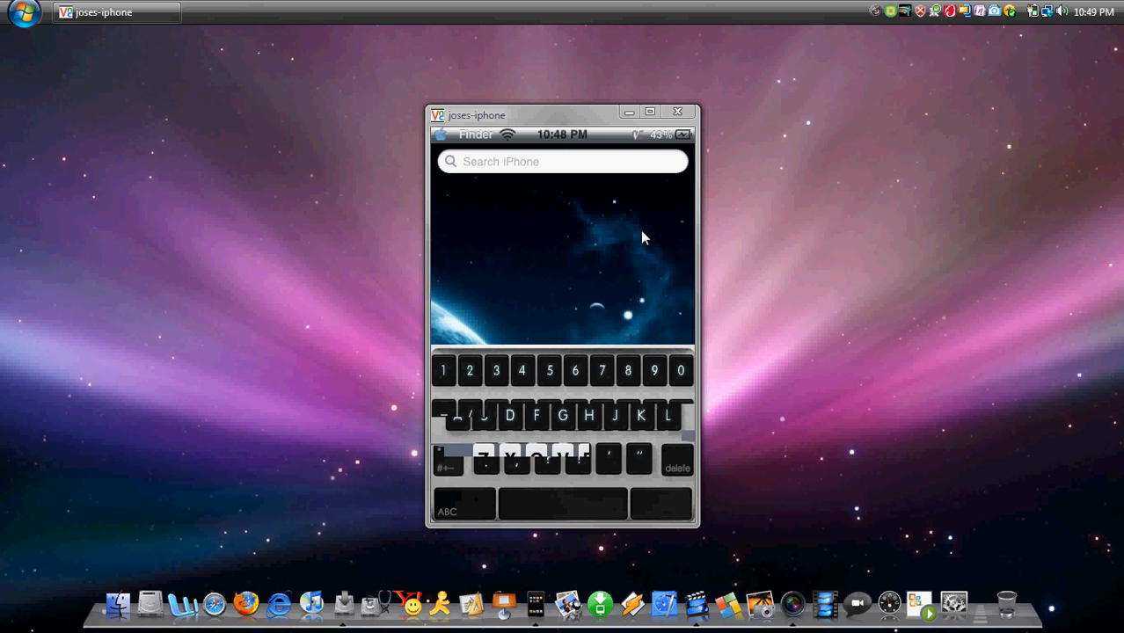
pyautogui.click(446, 511)
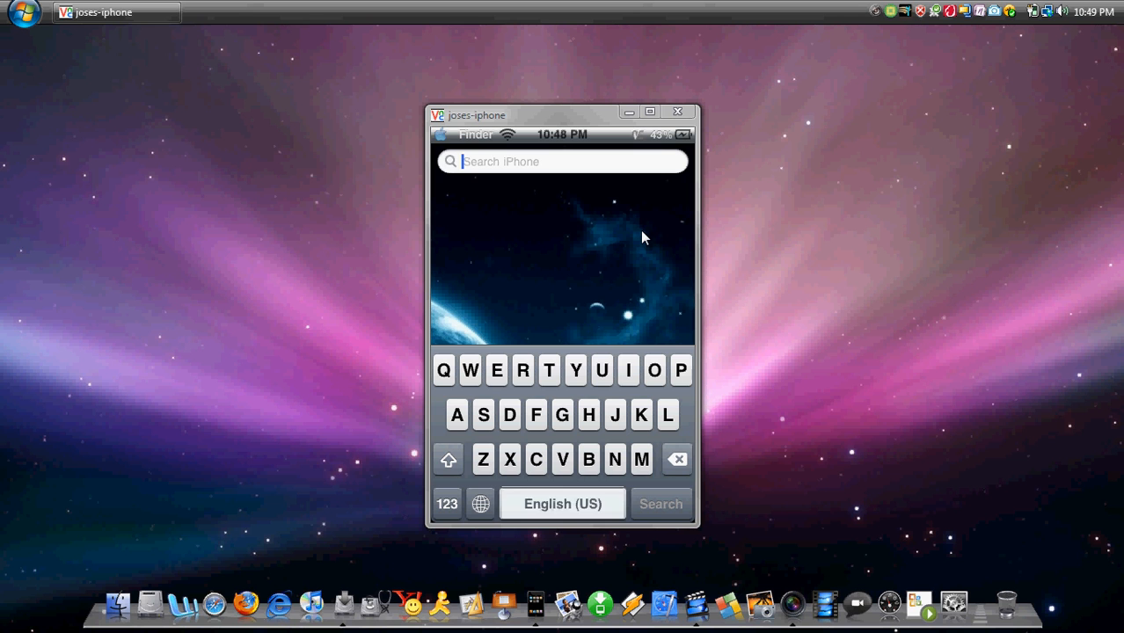
pyautogui.click(562, 505)
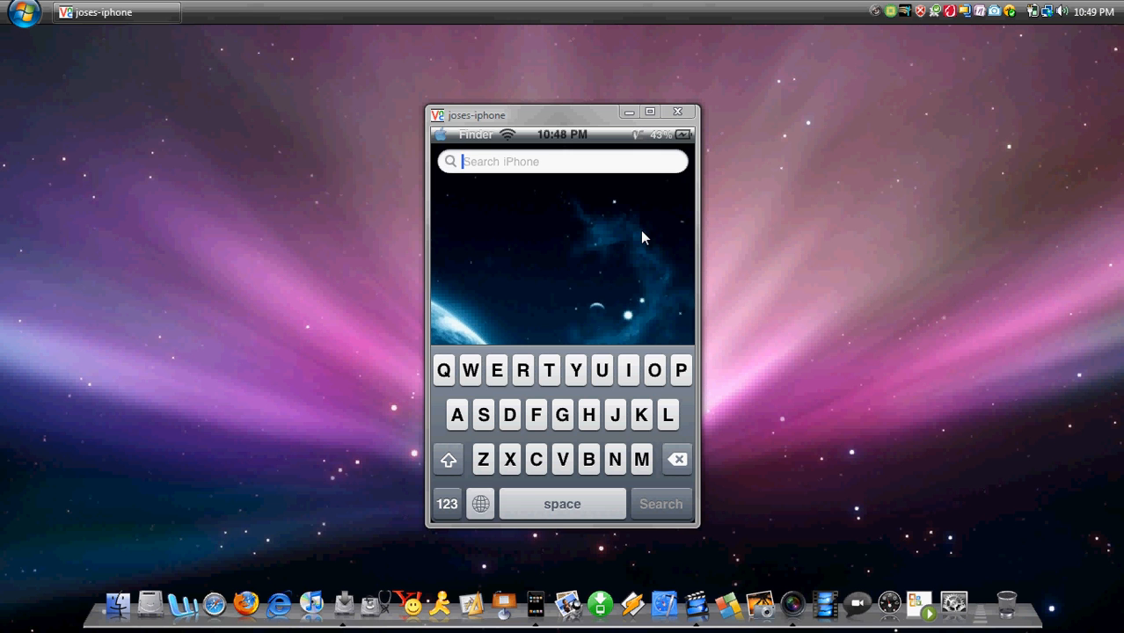
pyautogui.click(447, 503)
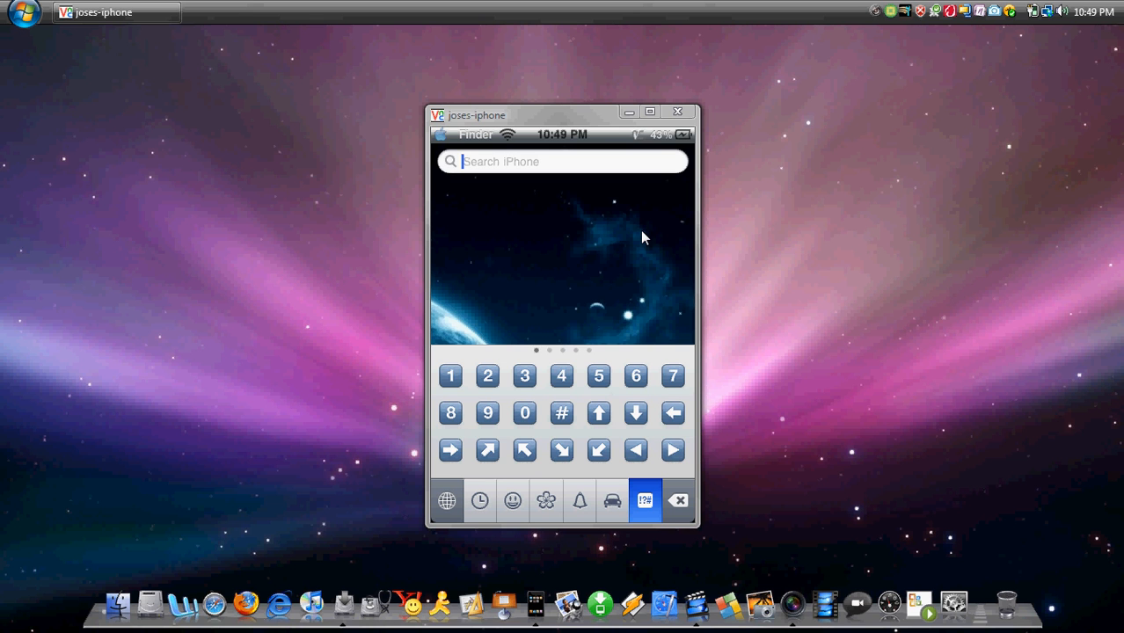
pyautogui.click(645, 501)
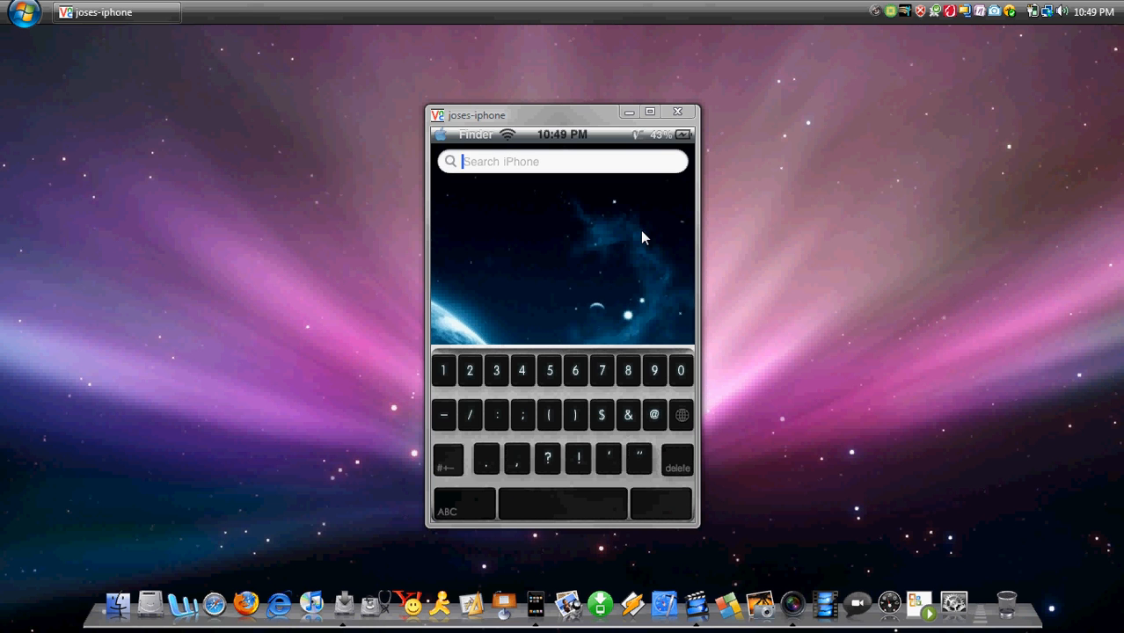